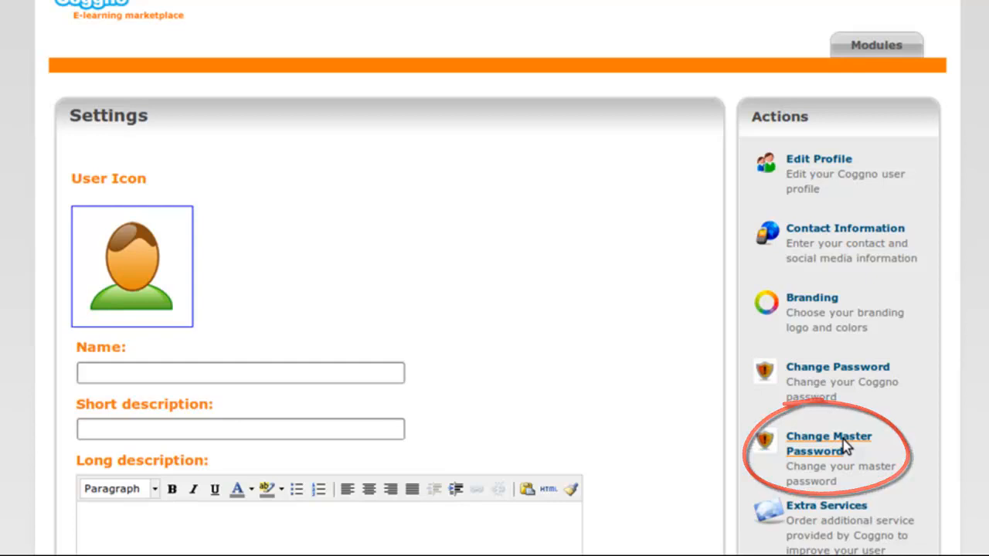
Start the Change Master Password action from Settings
left_click(828, 443)
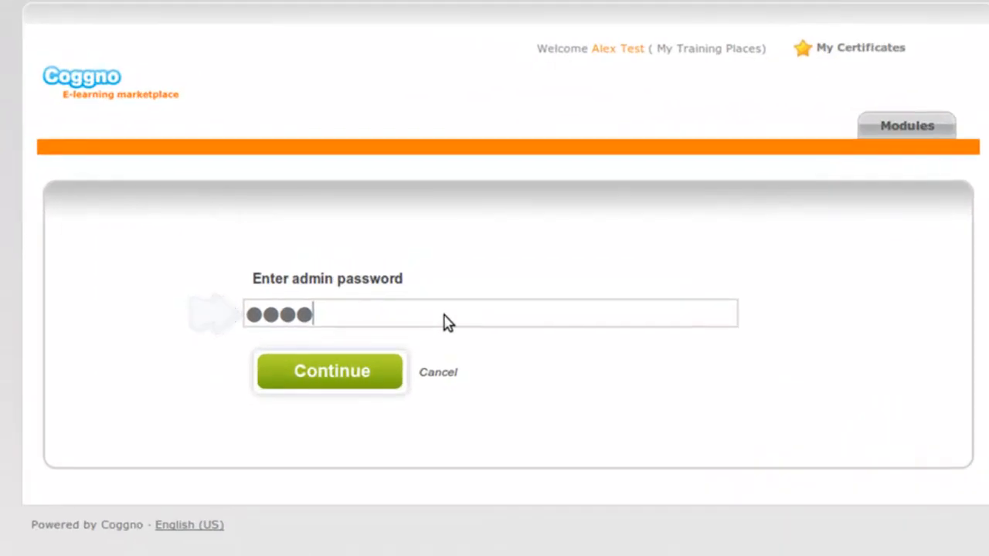
Submit the admin password and view purchased, used and remaining licenses per module
left_click(331, 371)
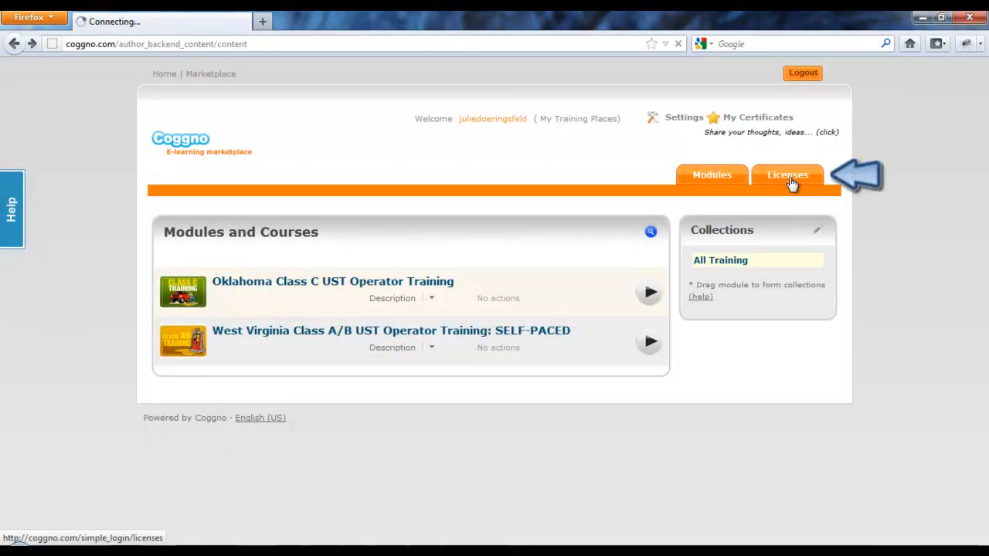
left_click(787, 174)
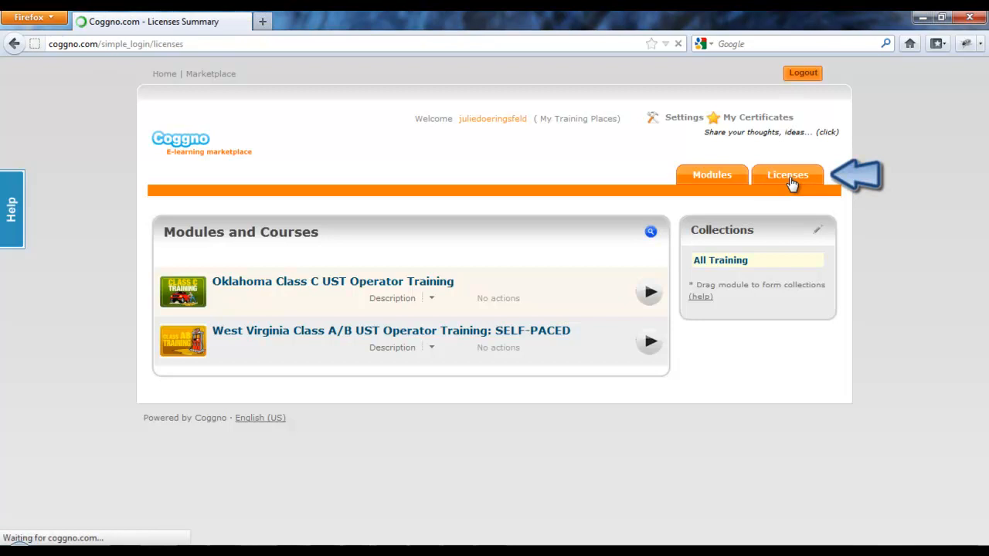
left_click(787, 175)
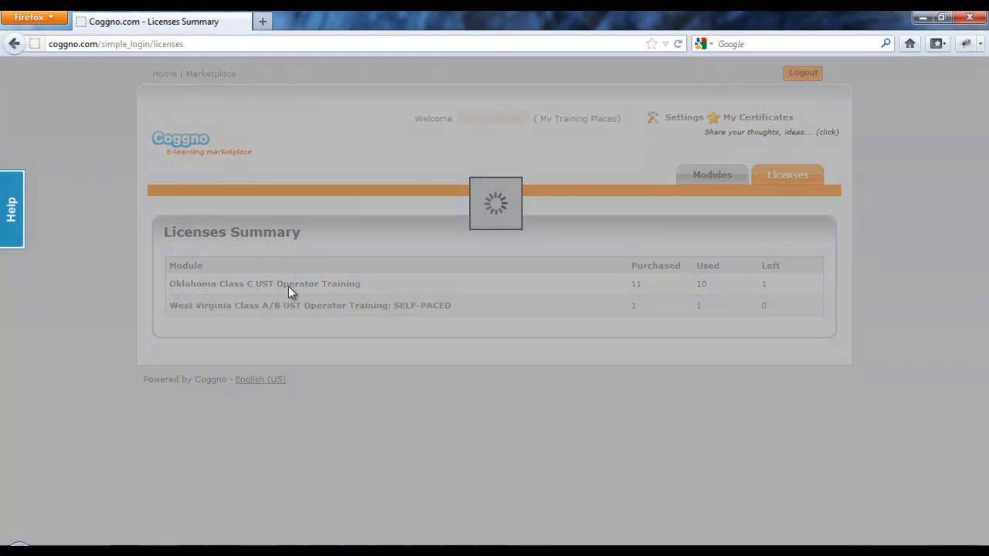
left_click(264, 283)
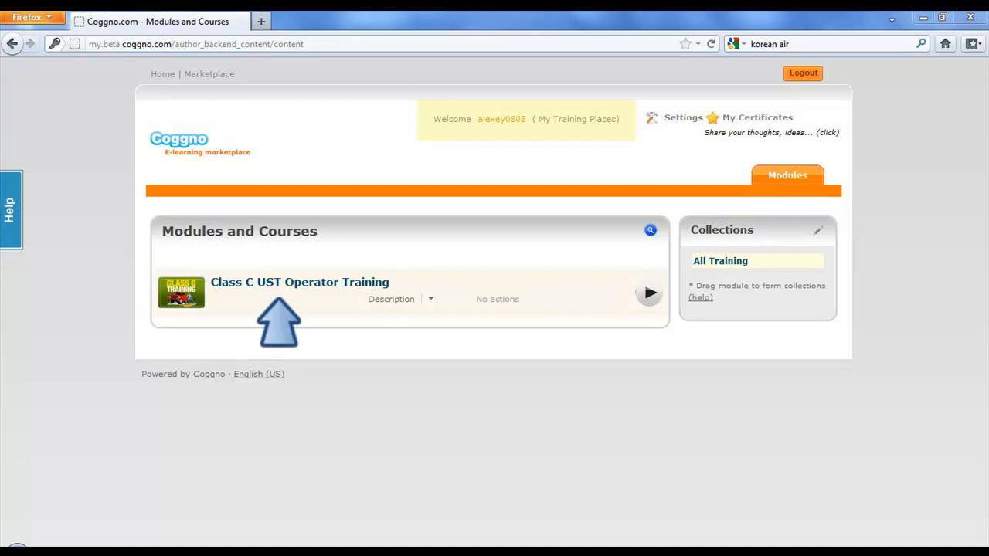
Review the Class C UST Operator Training report, then open the learner's My Certificates page
left_click(300, 281)
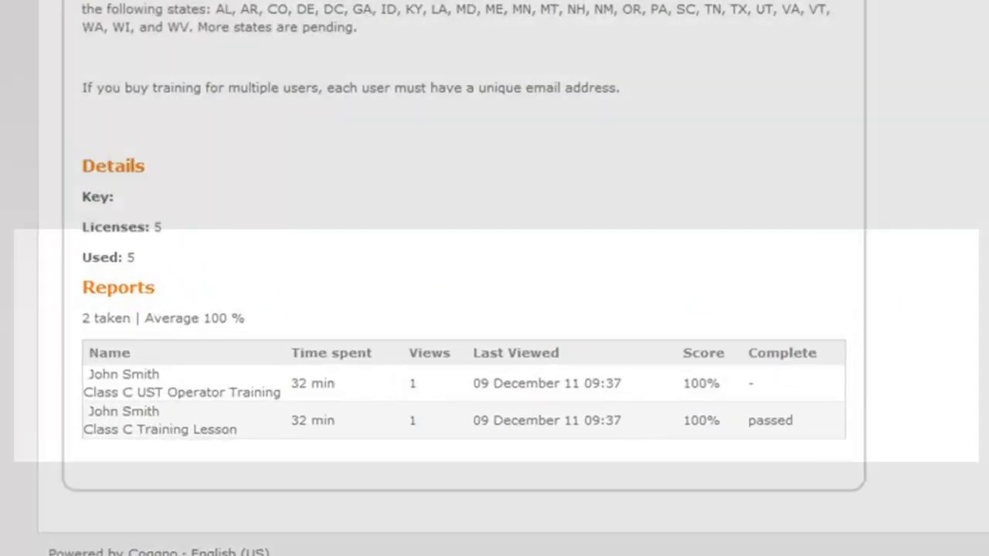
scroll("down", 3)
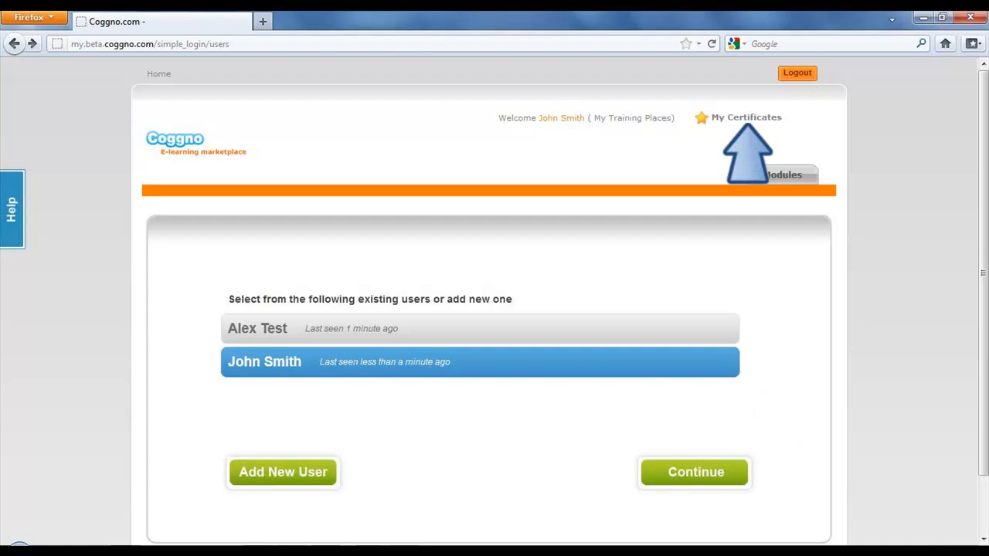
left_click(744, 116)
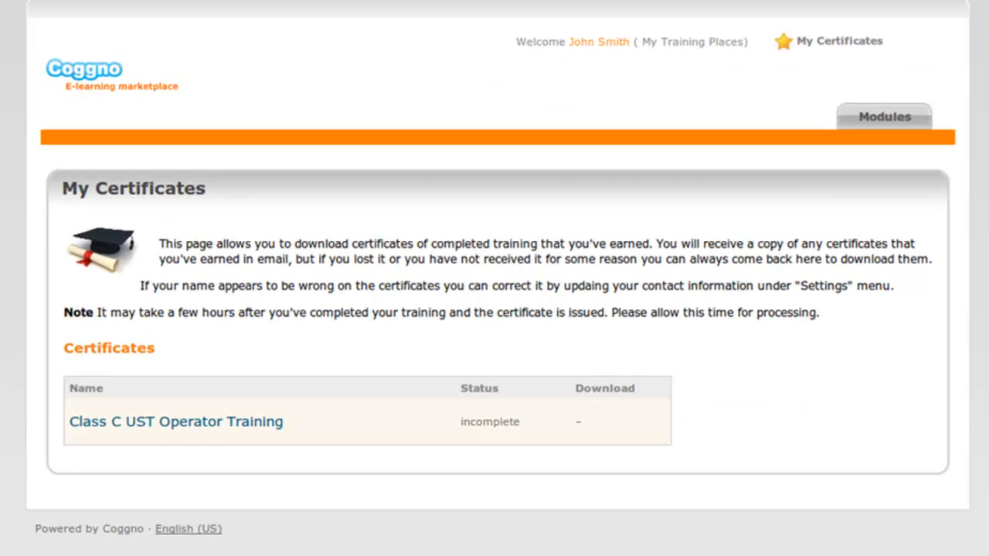